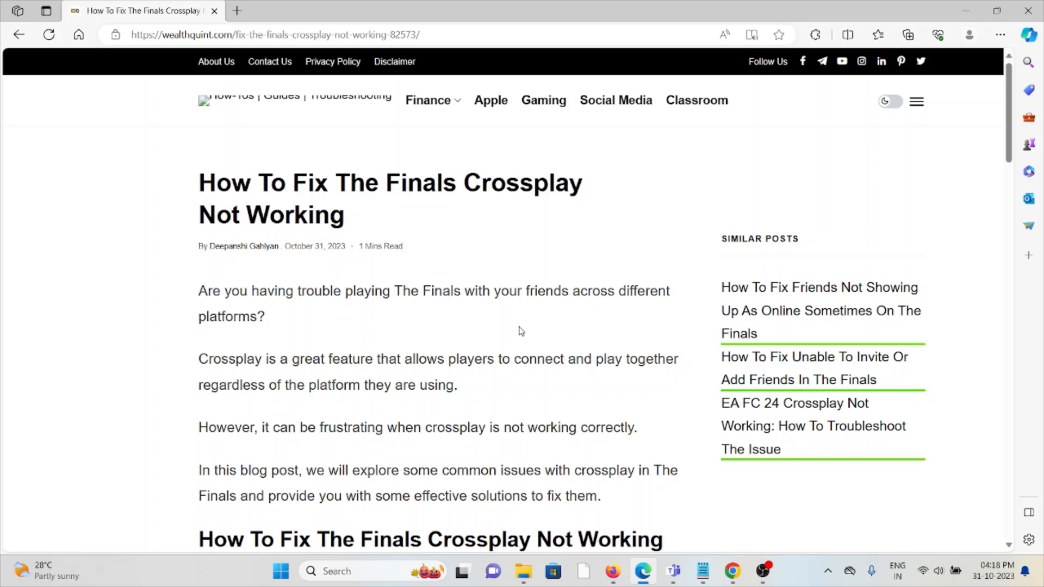
scroll(down, 3)
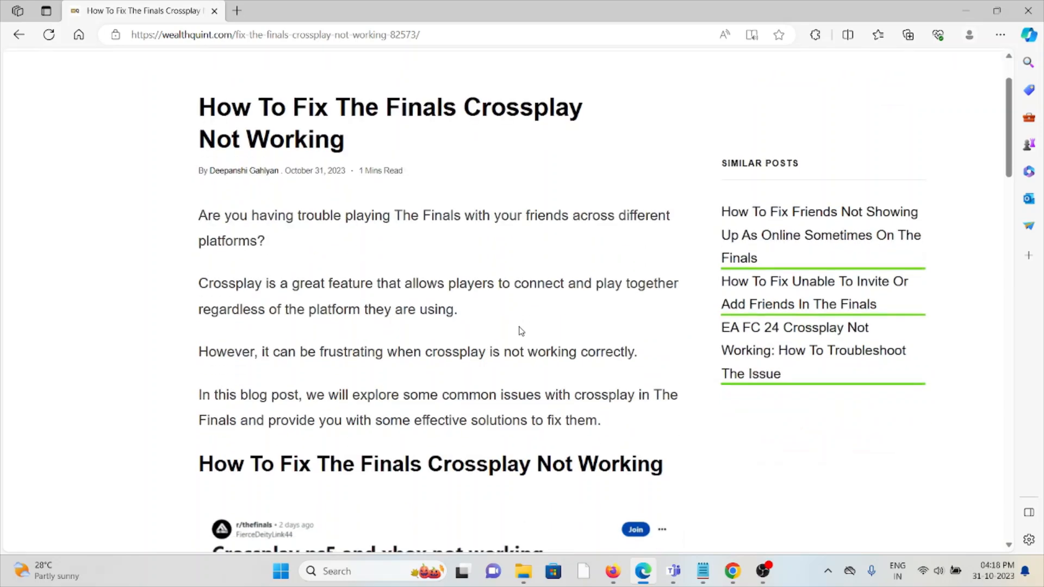
scroll(down, 3)
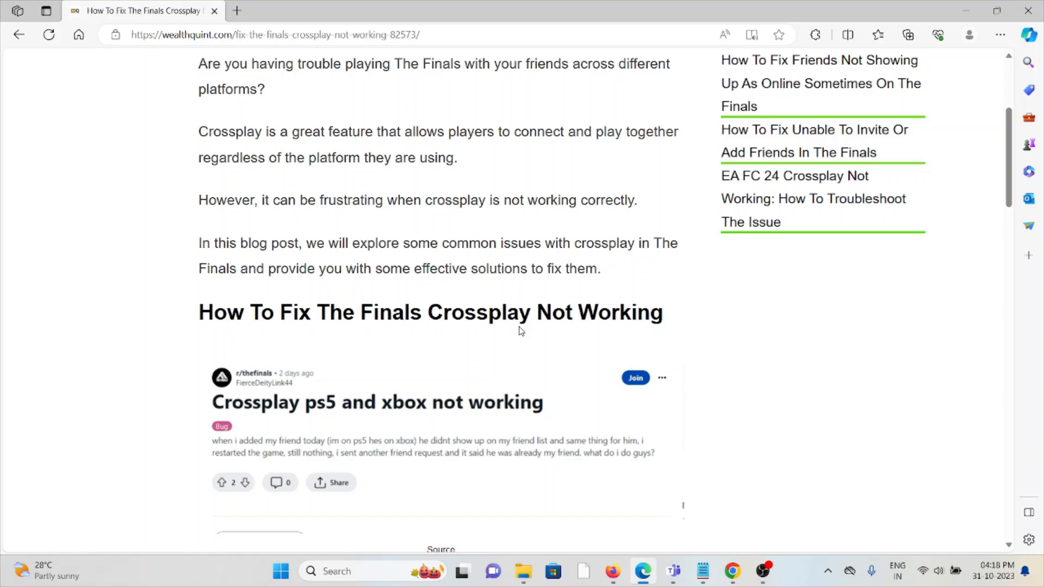
scroll(down, 3)
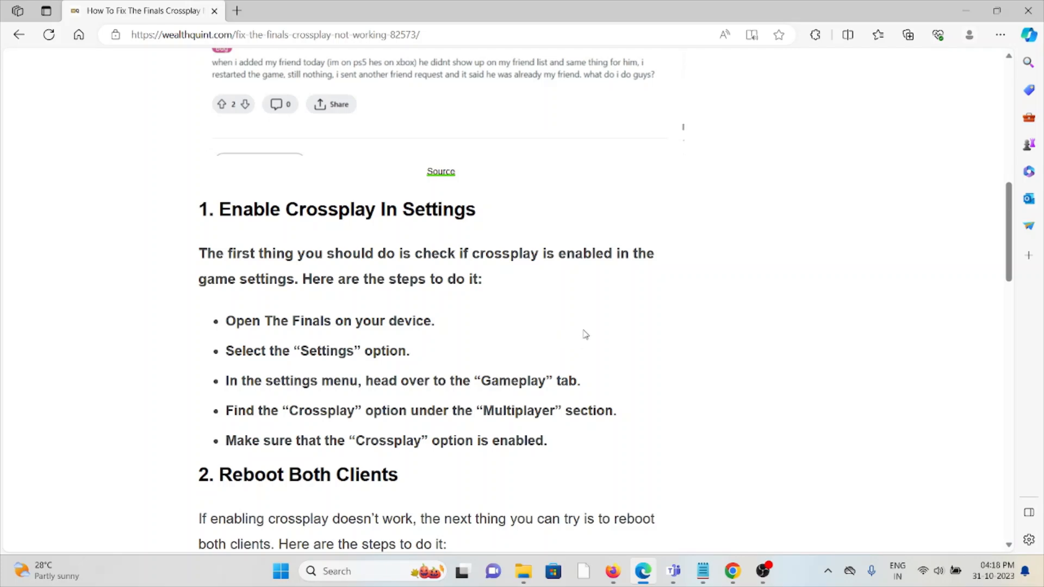
mouse_move(519, 408)
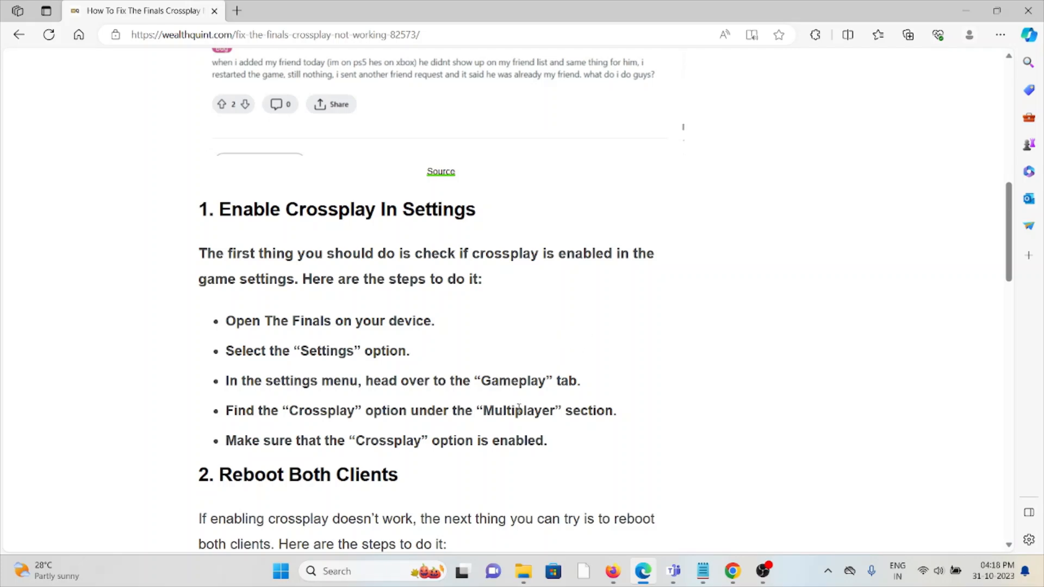
mouse_move(484, 469)
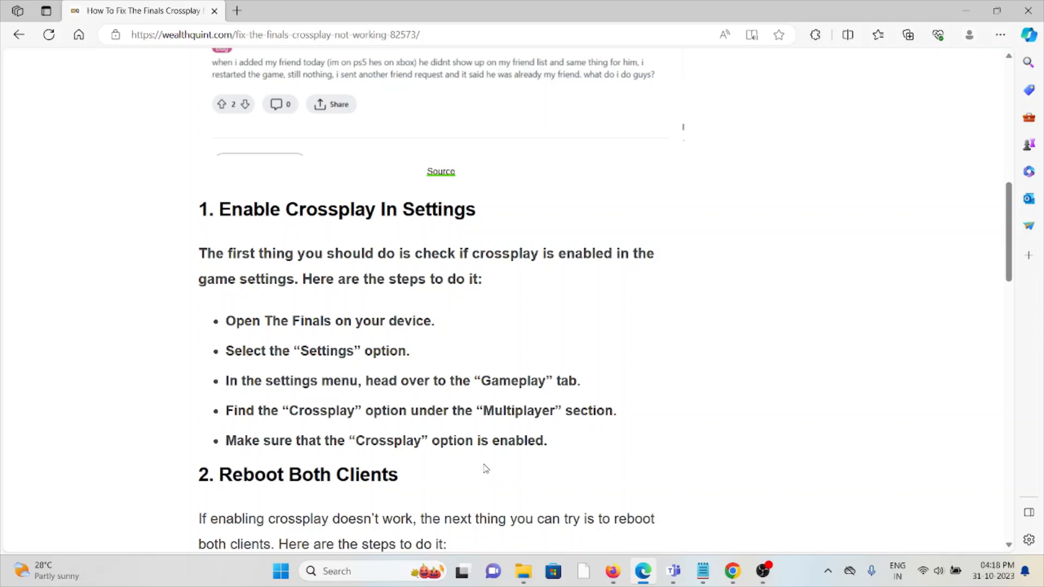
mouse_move(494, 435)
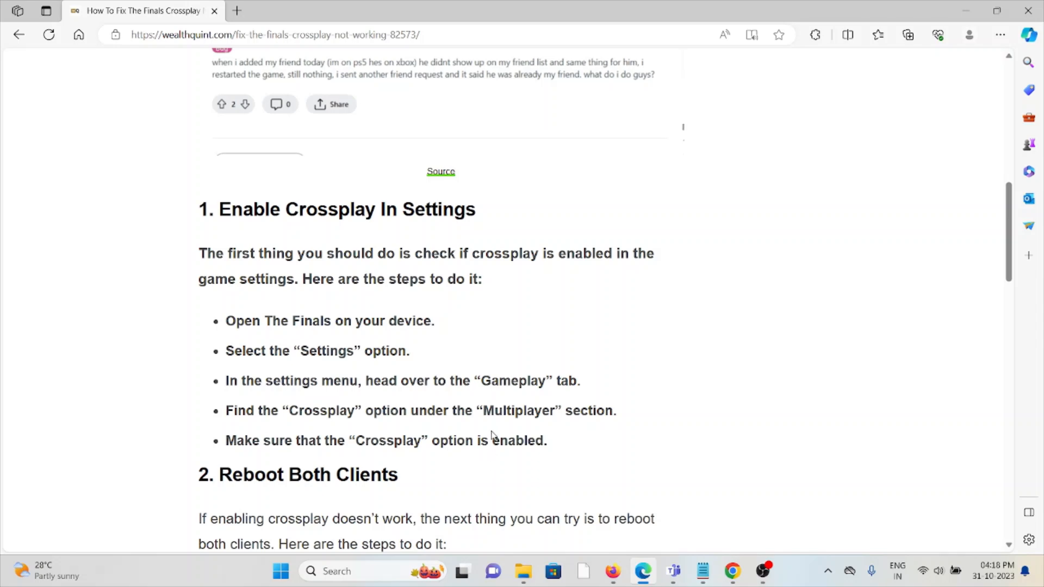
mouse_move(492, 409)
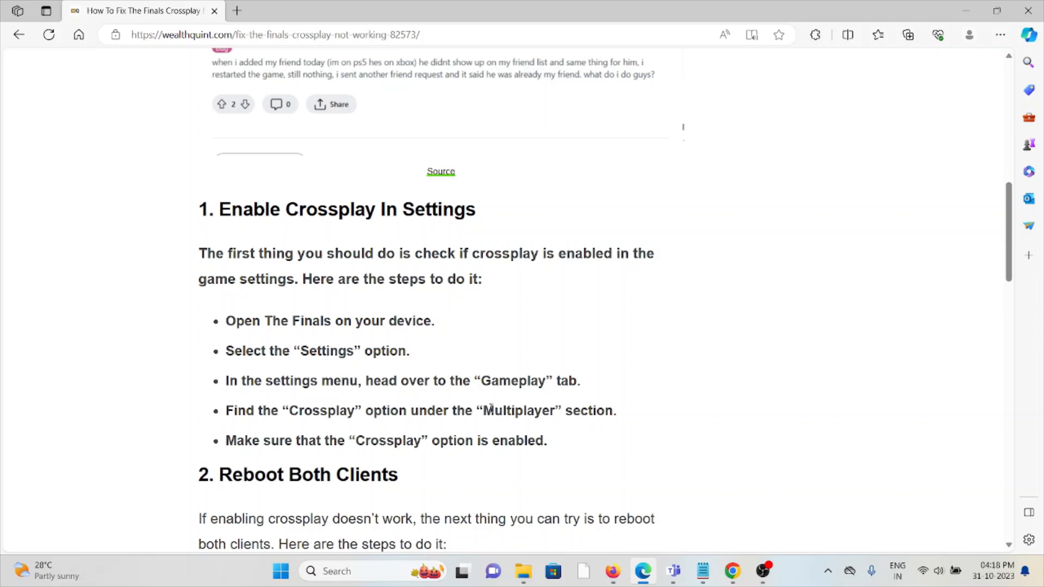
mouse_move(656, 393)
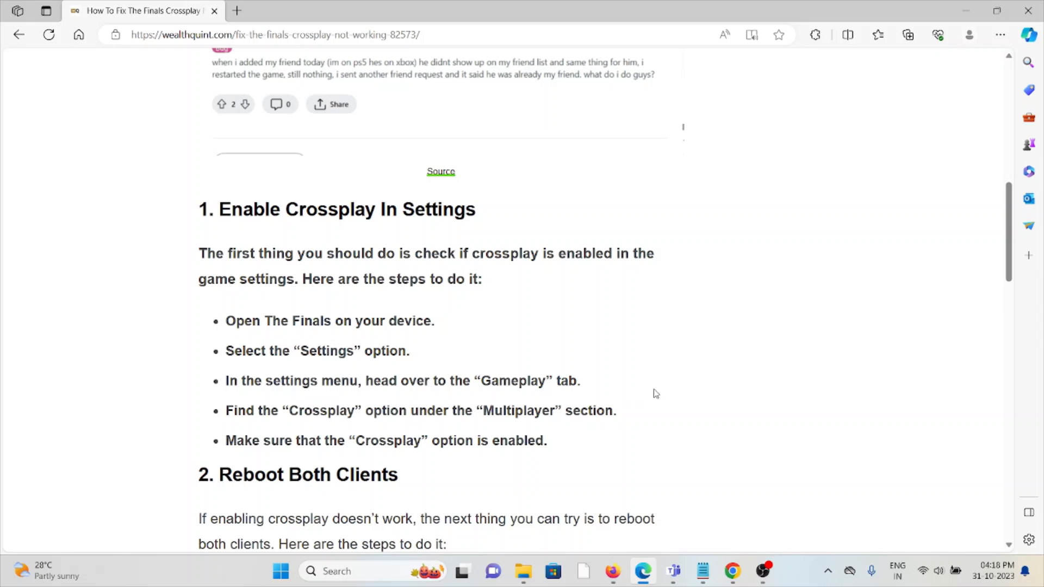
scroll(down, 3)
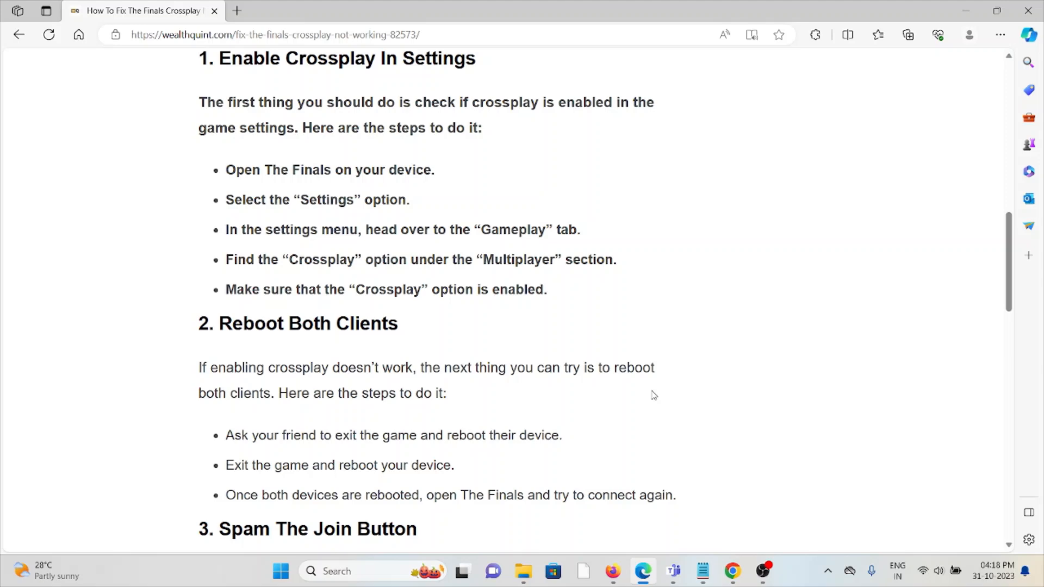
scroll(down, 3)
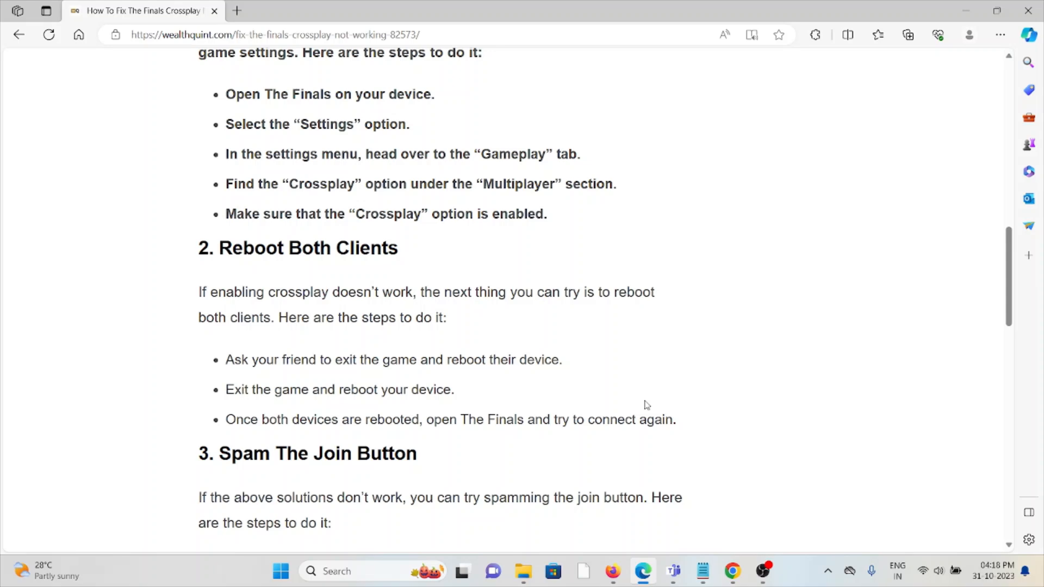
mouse_move(635, 374)
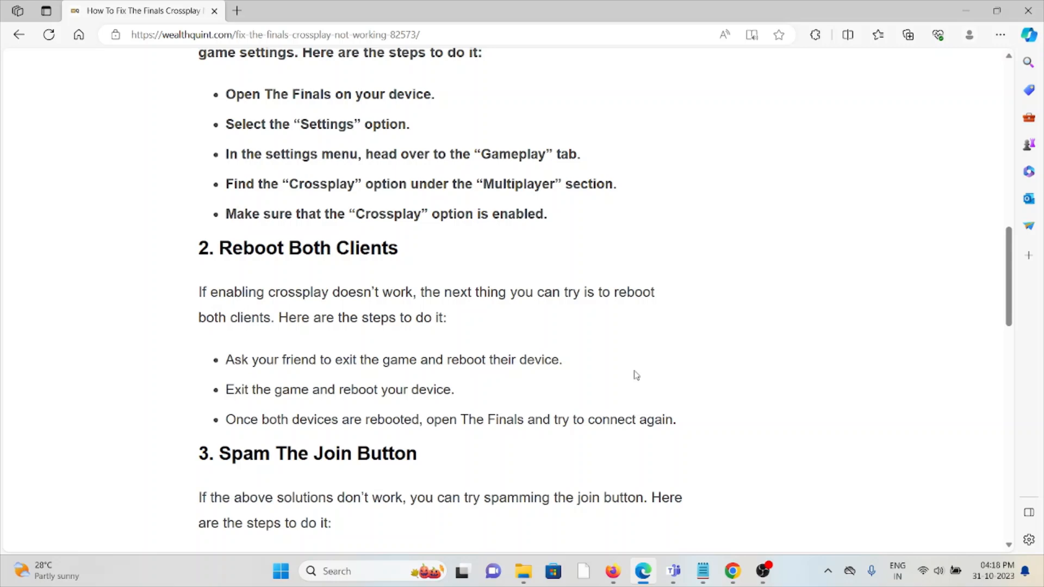
scroll(down, 3)
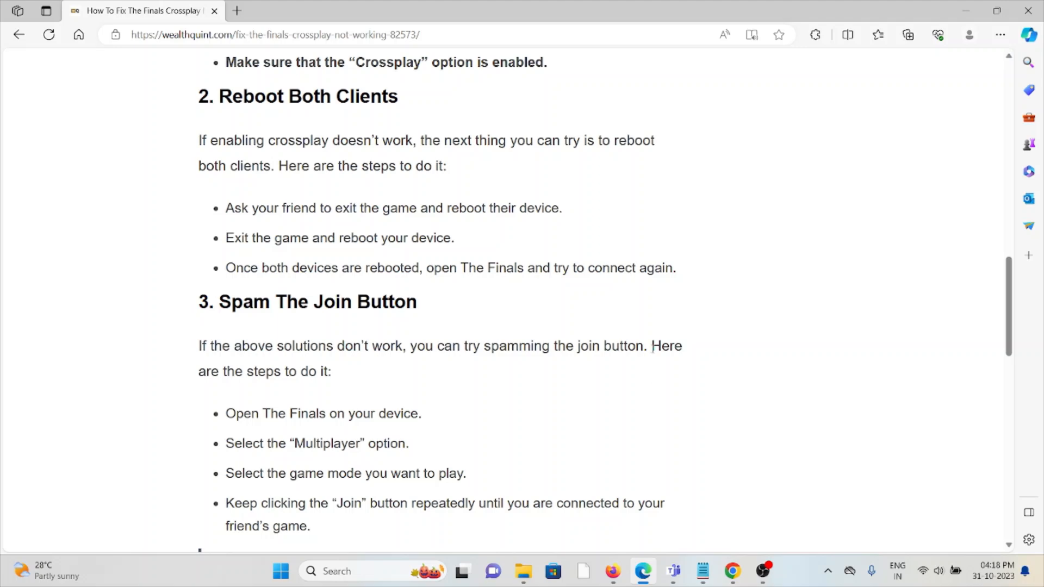
scroll(down, 3)
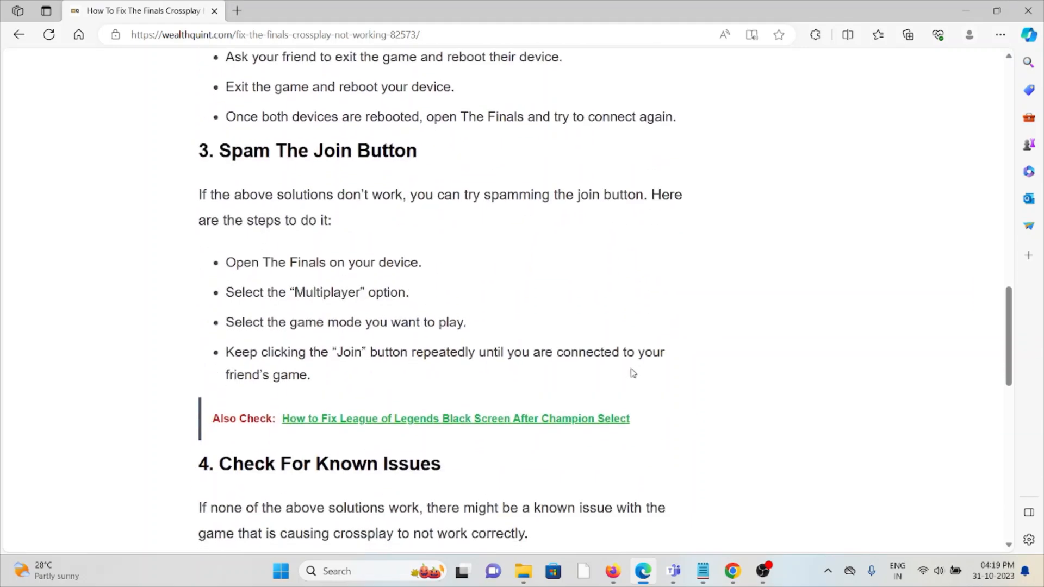
mouse_move(606, 392)
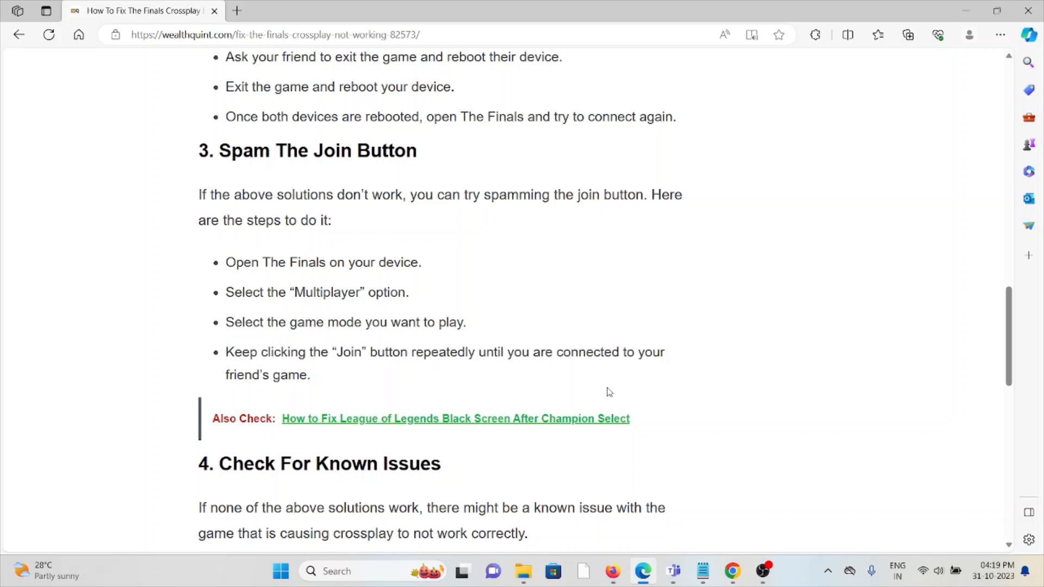
scroll(down, 3)
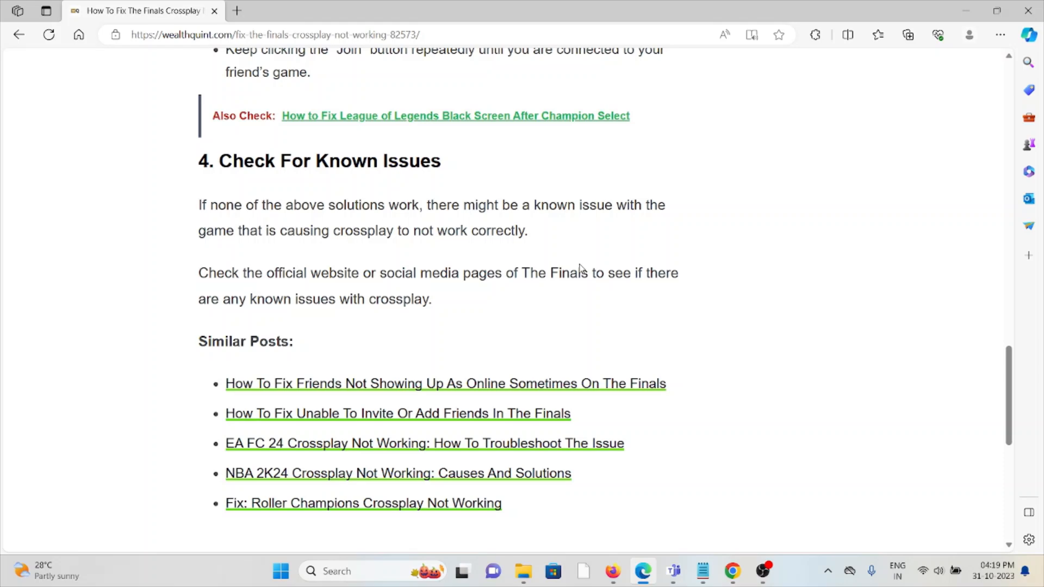
mouse_move(758, 296)
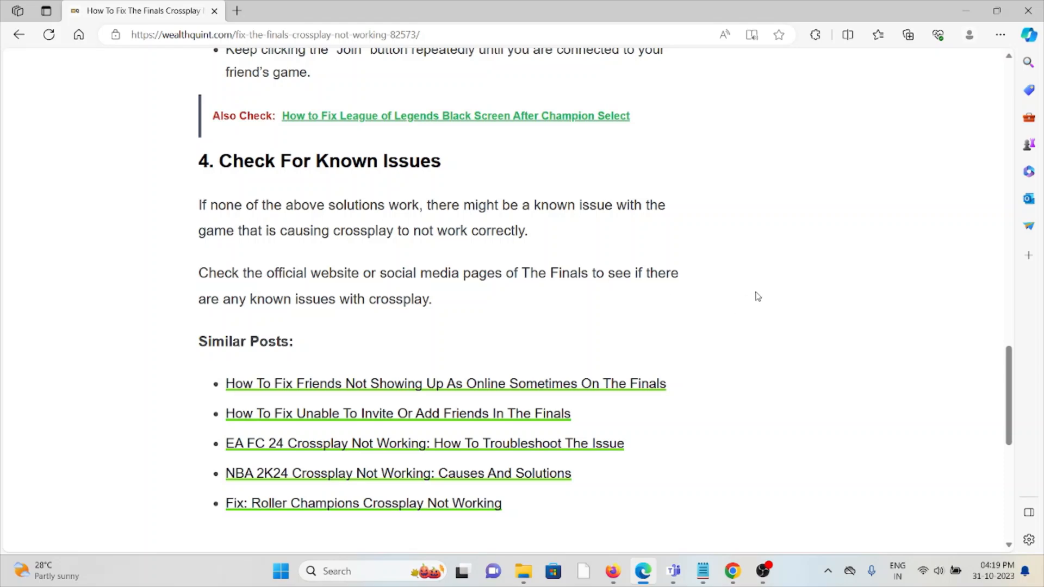
scroll(down, 3)
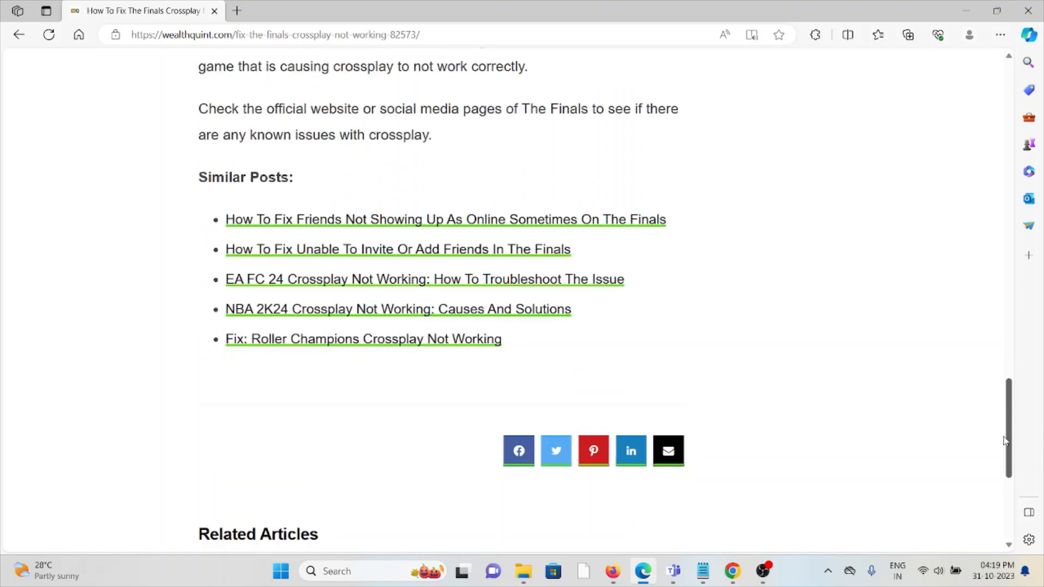
scroll(up, 3)
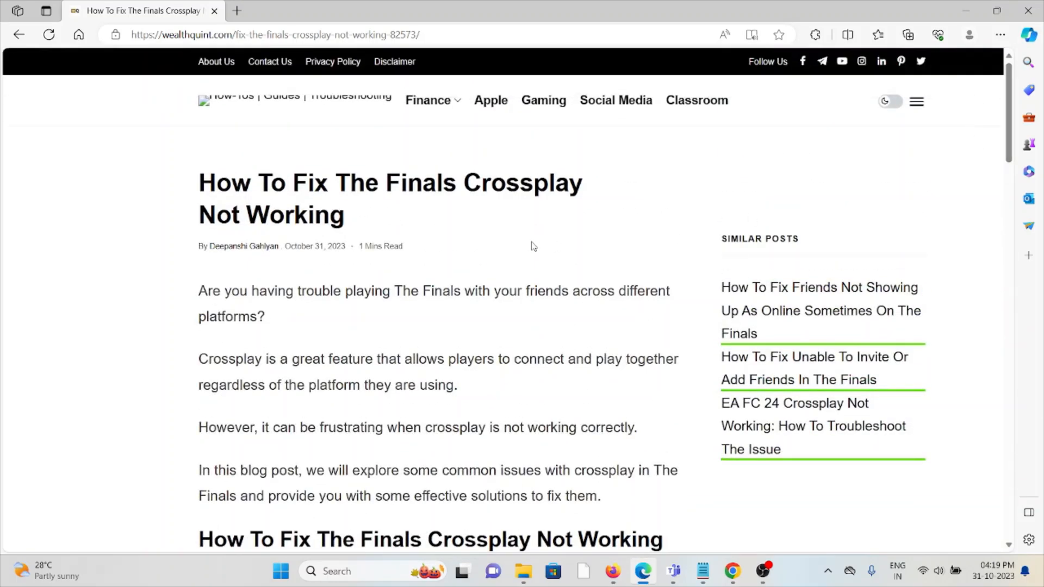